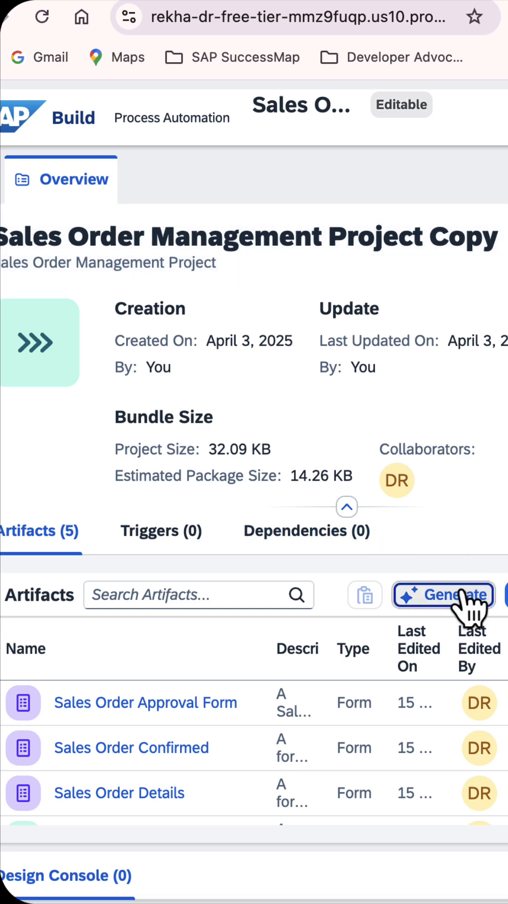
Bring up the AI Generate assistant from the project's Artifacts section
click(450, 594)
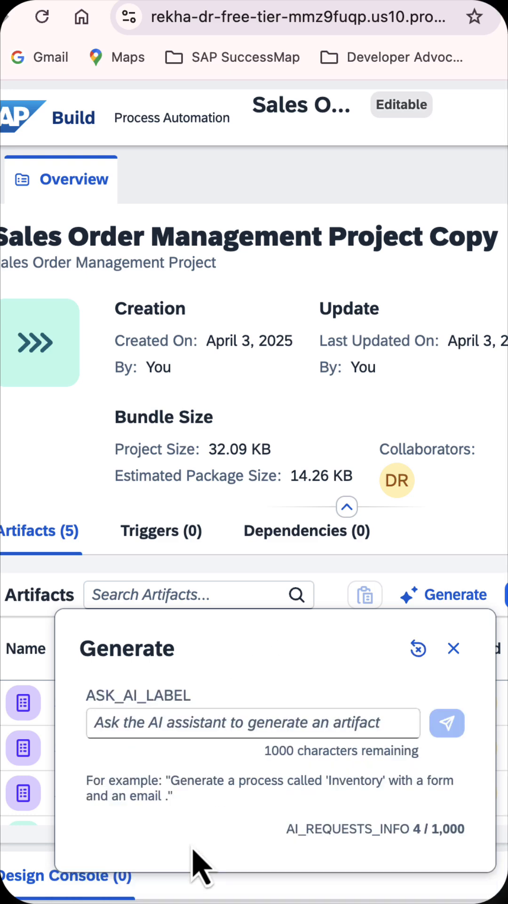
Send the AI request 'Create a Data Type with Customer, Order, Material' to generate the data type
click(252, 724)
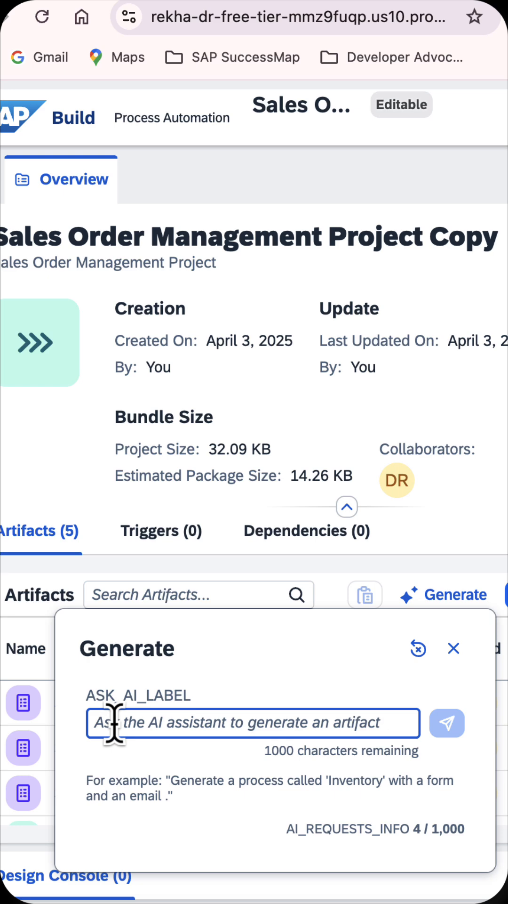
text(Create a Data)
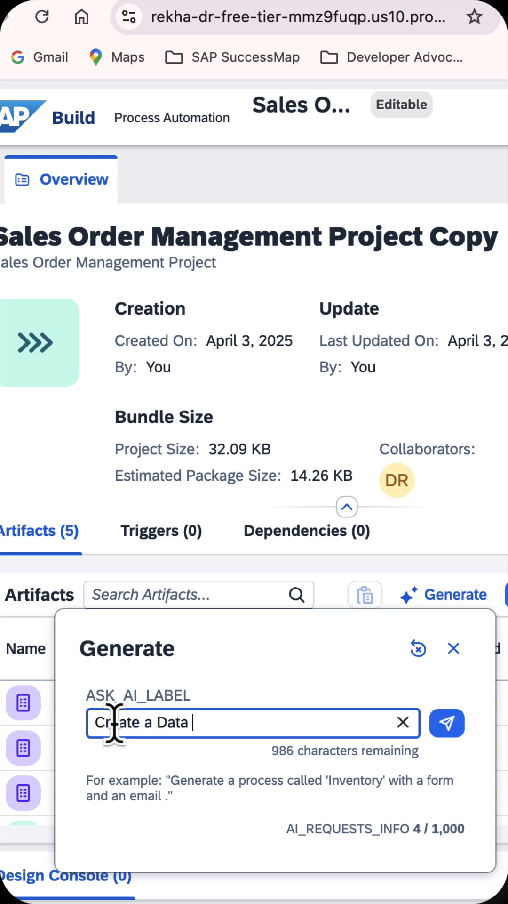
text(Type with fields)
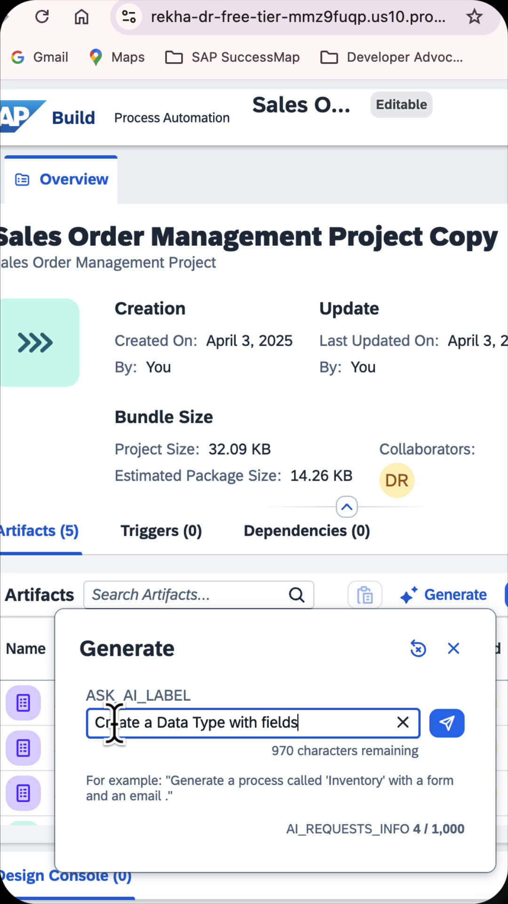
text(Customer,)
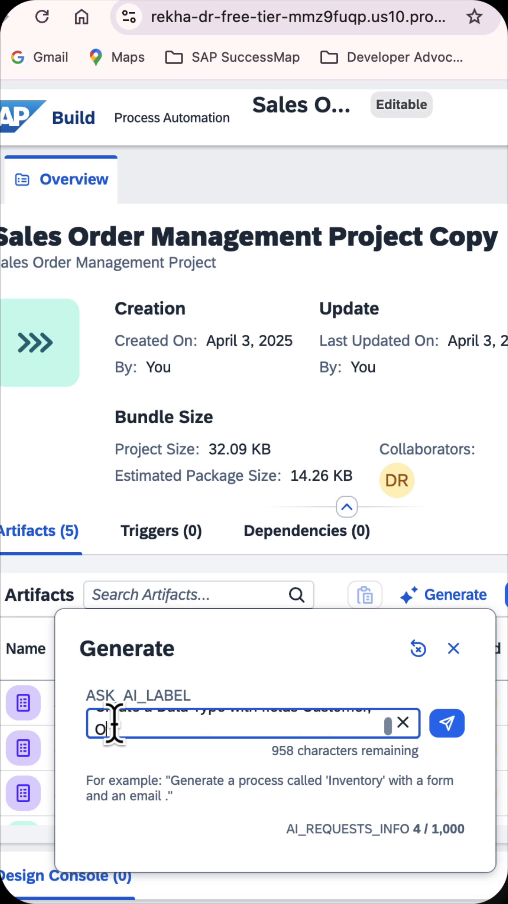
text(Order ID,)
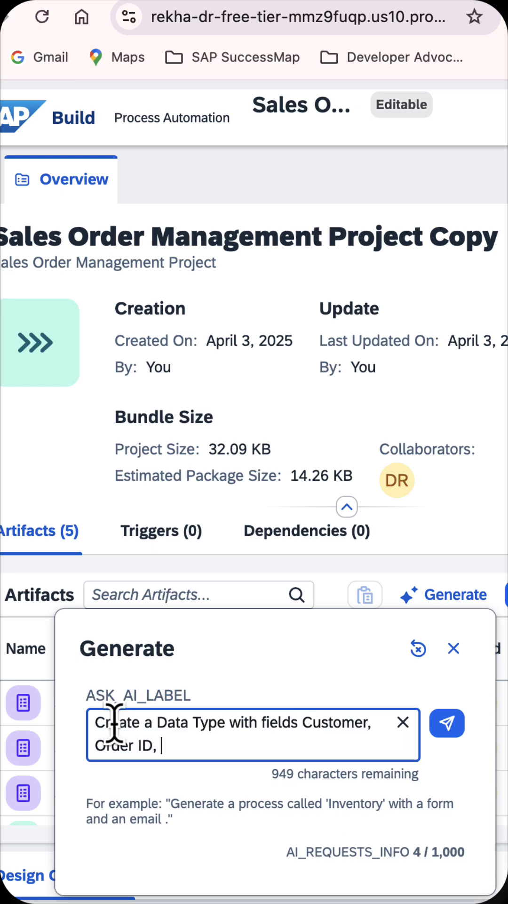
text(Materia)
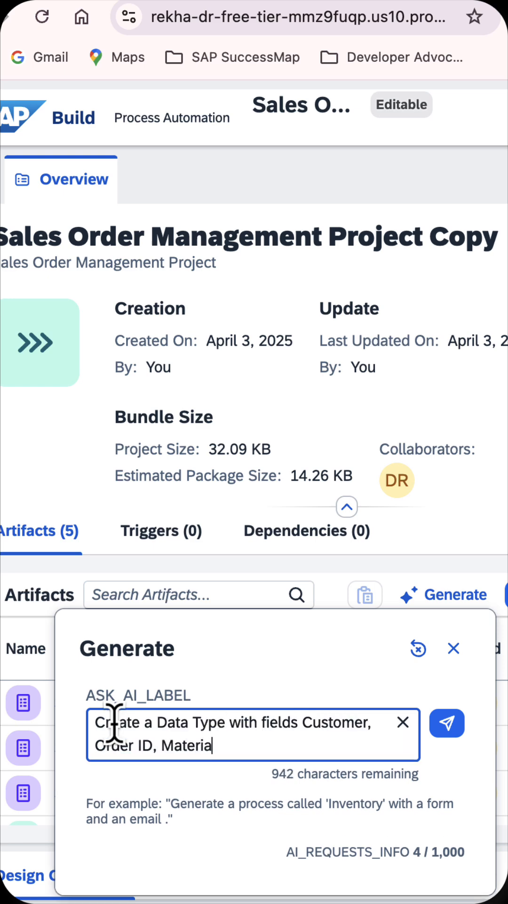
text(l,)
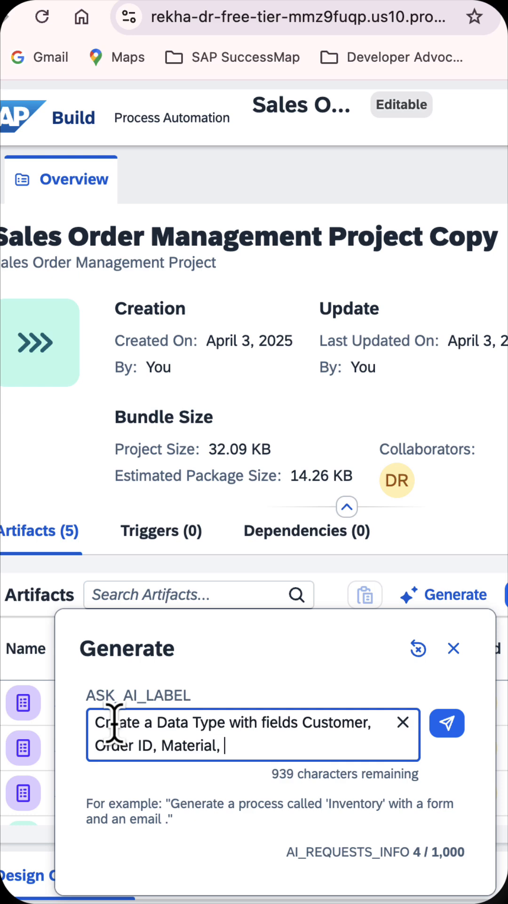
click(447, 722)
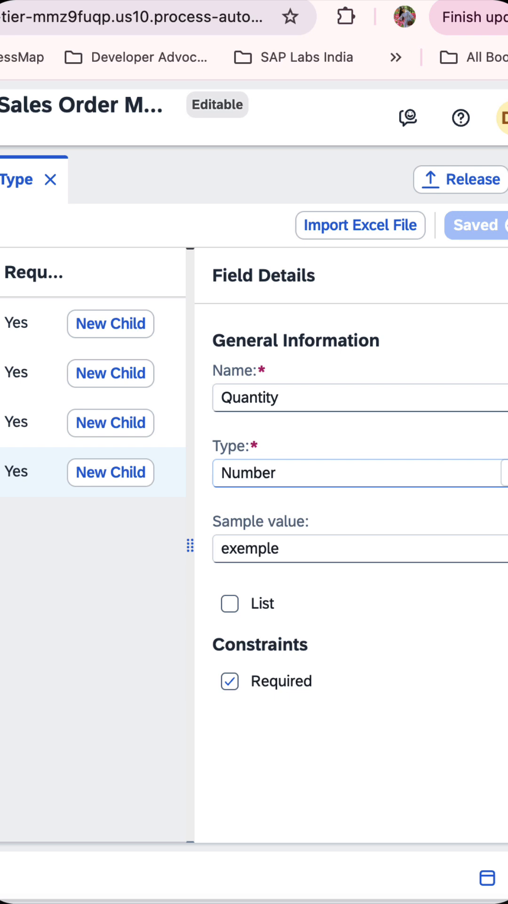
mouse_move(446, 429)
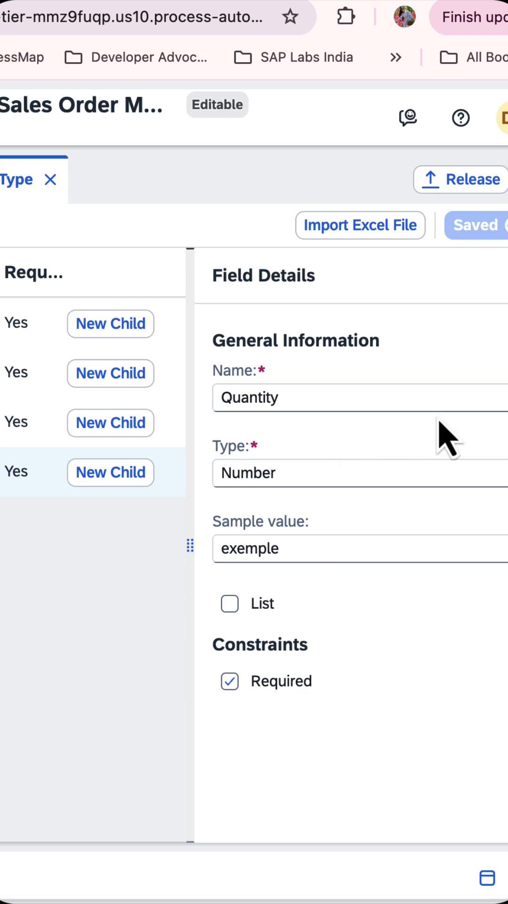
mouse_move(187, 663)
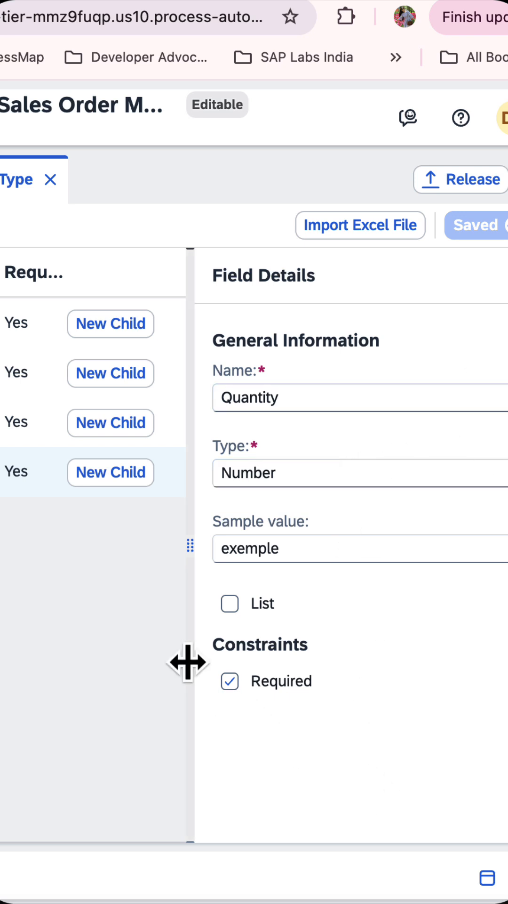
mouse_move(339, 725)
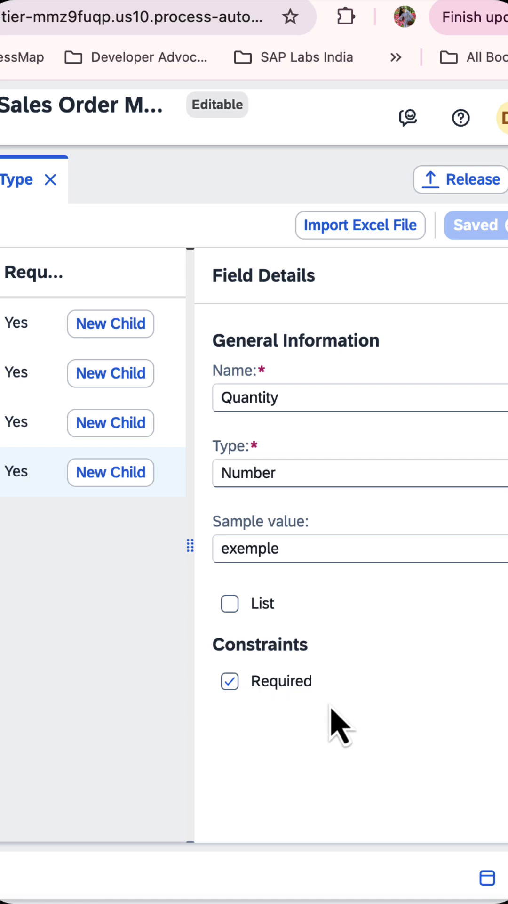